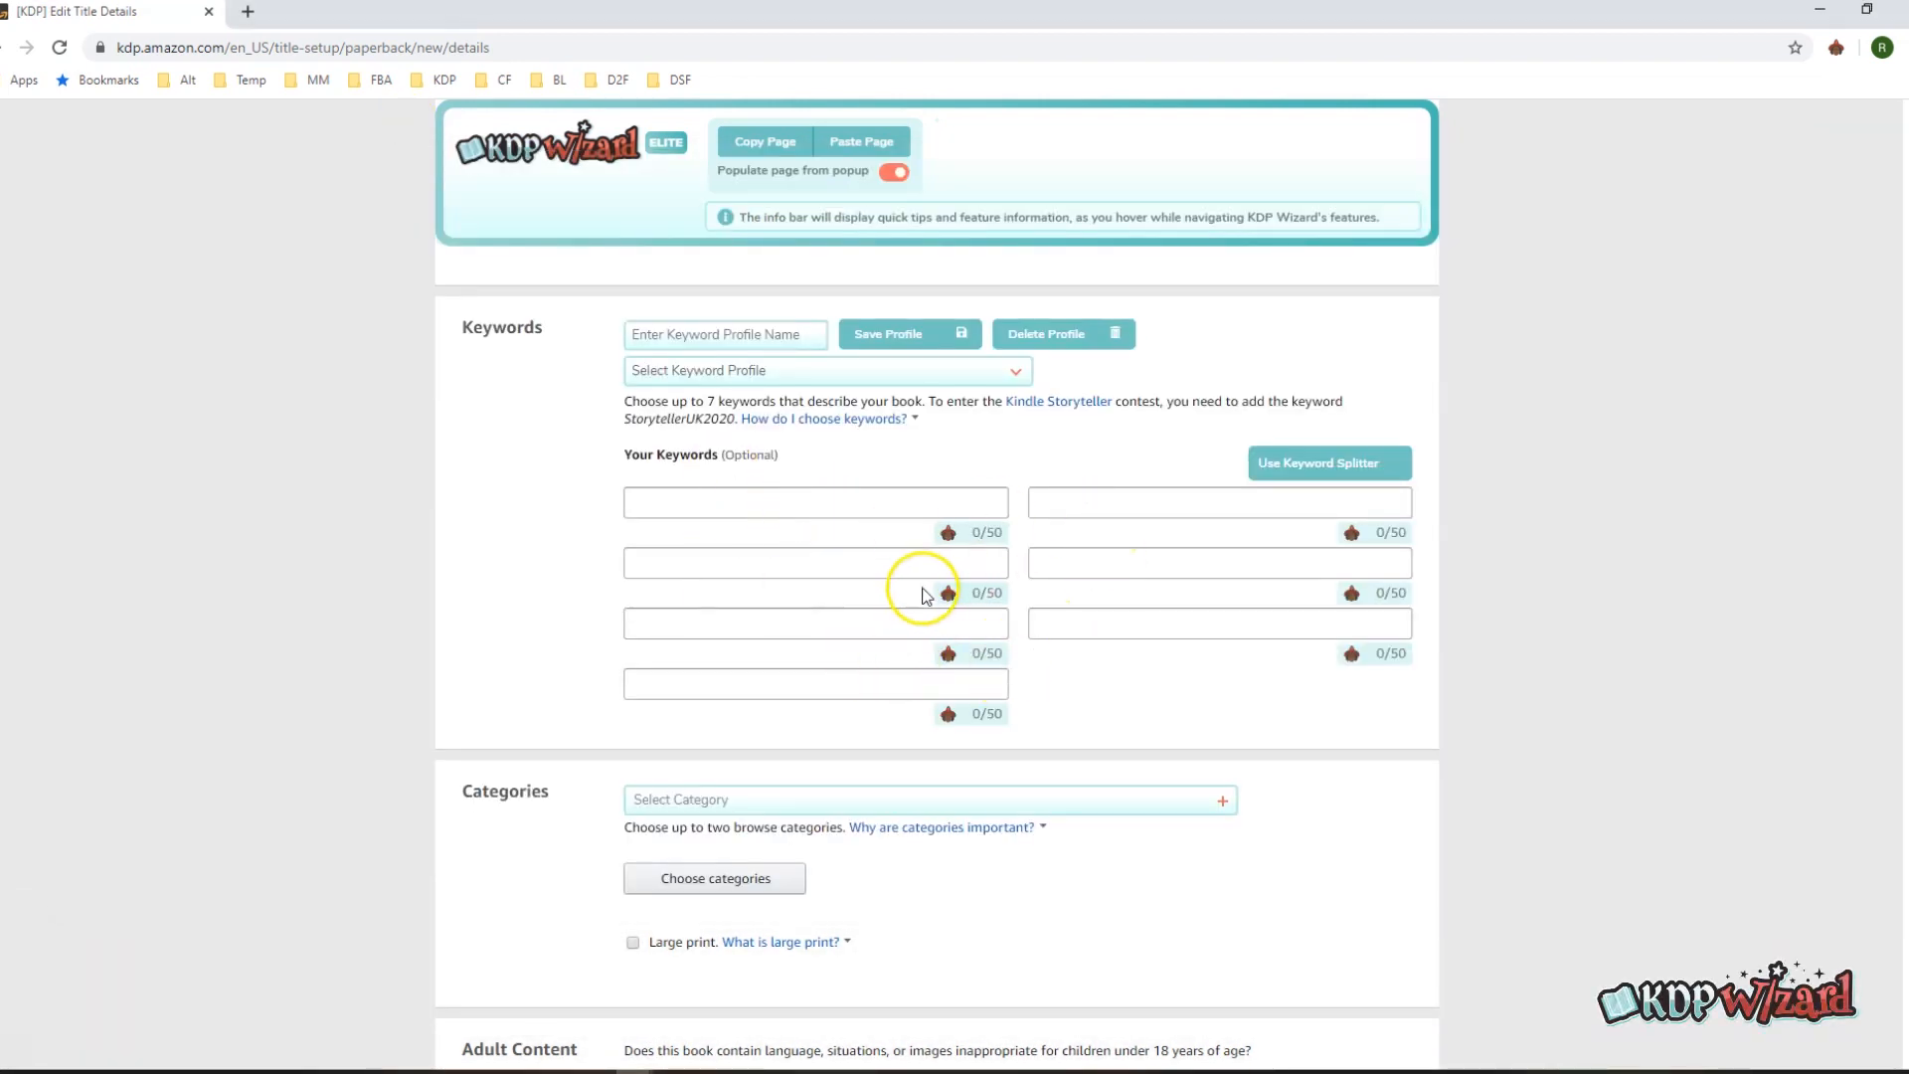
pyautogui.moveTo(886, 539)
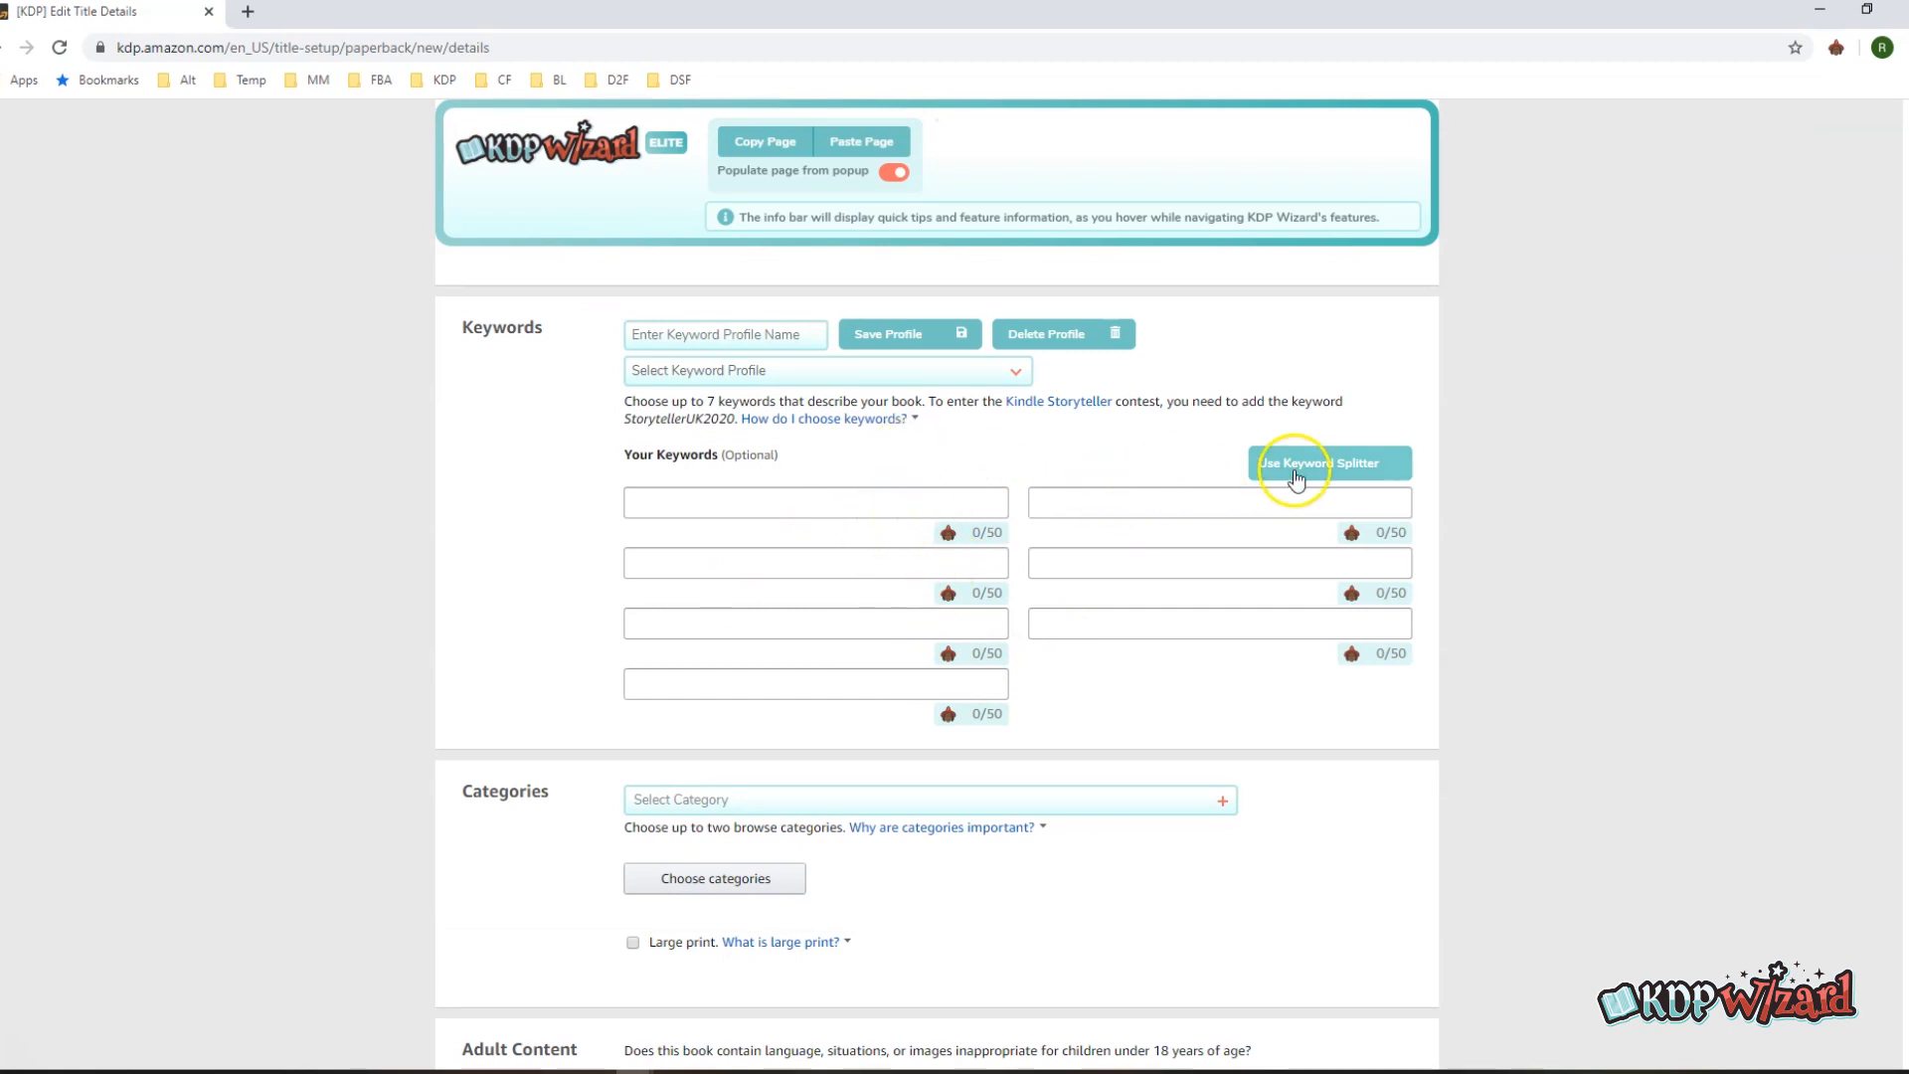
# Step: Open the keyword splitter and turn on Remove duplicates for the pasted keyword list
pyautogui.click(1326, 462)
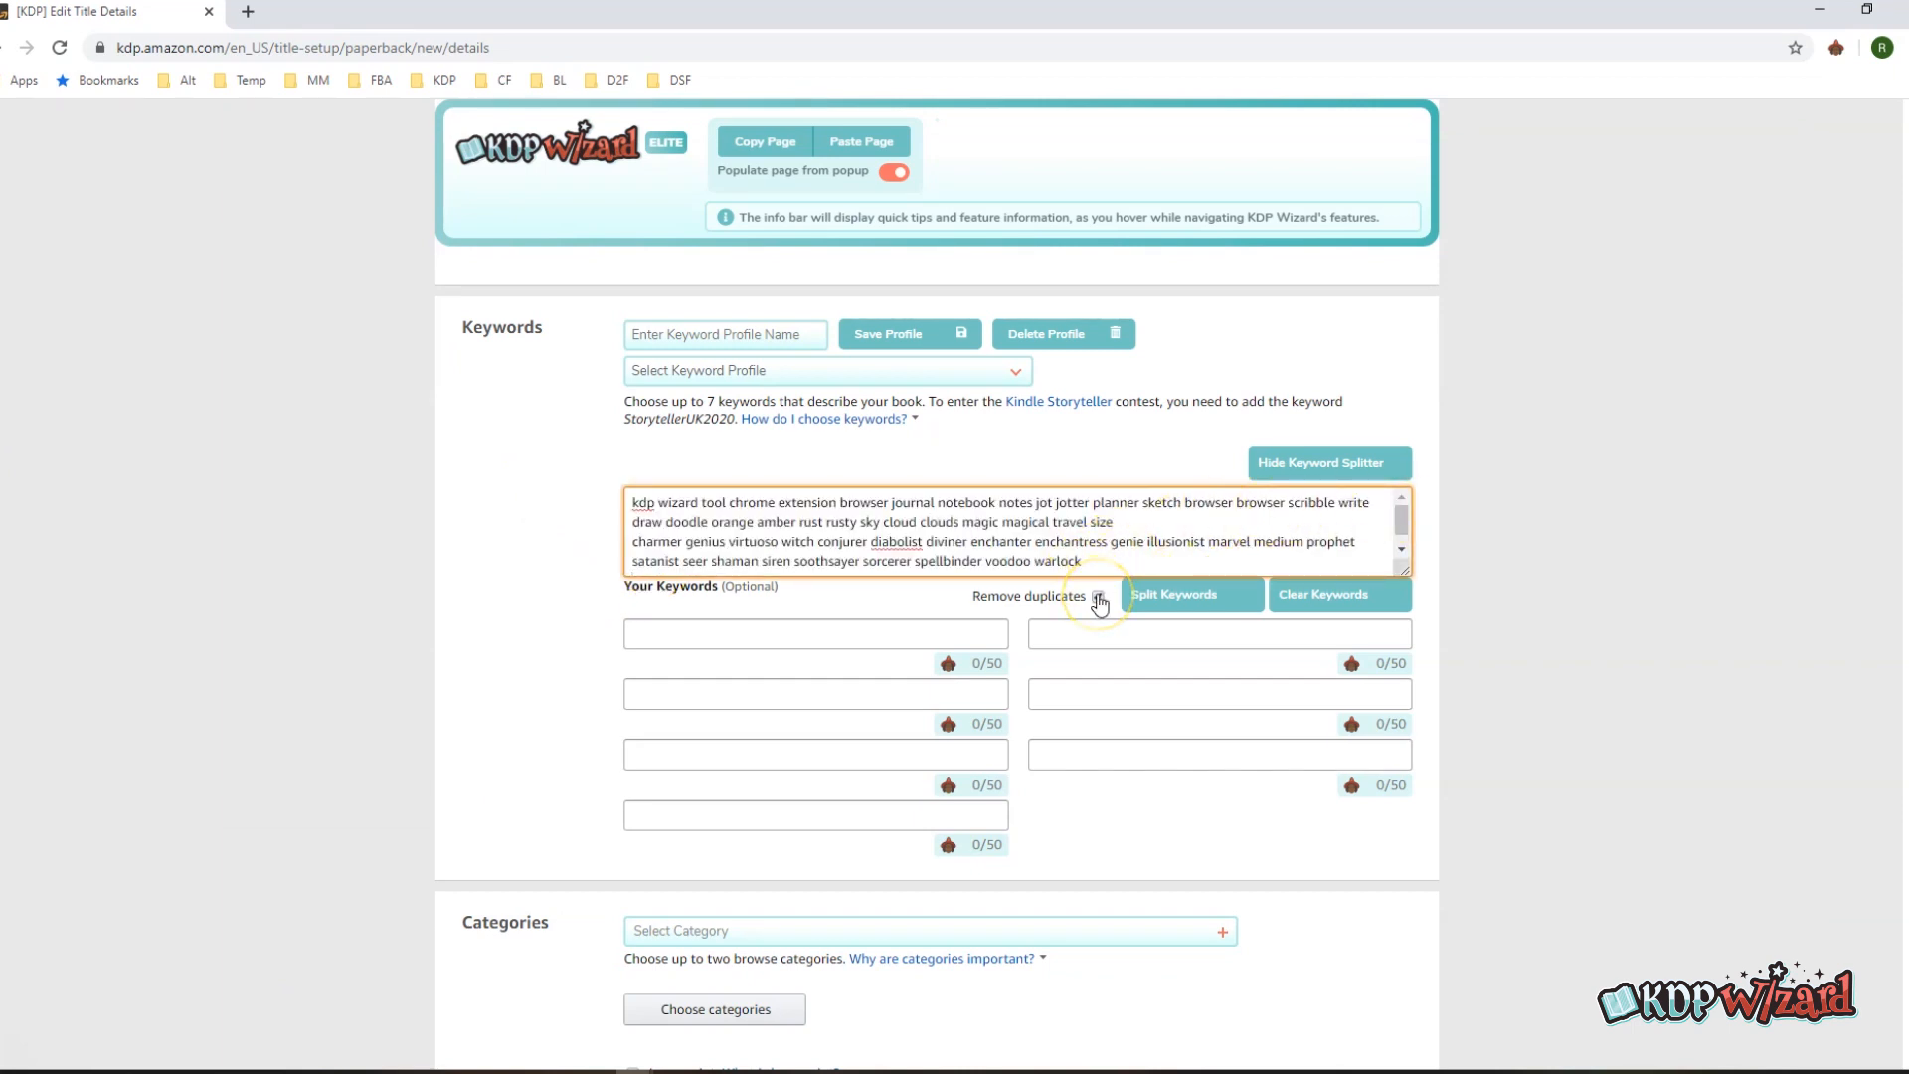
pyautogui.click(1097, 595)
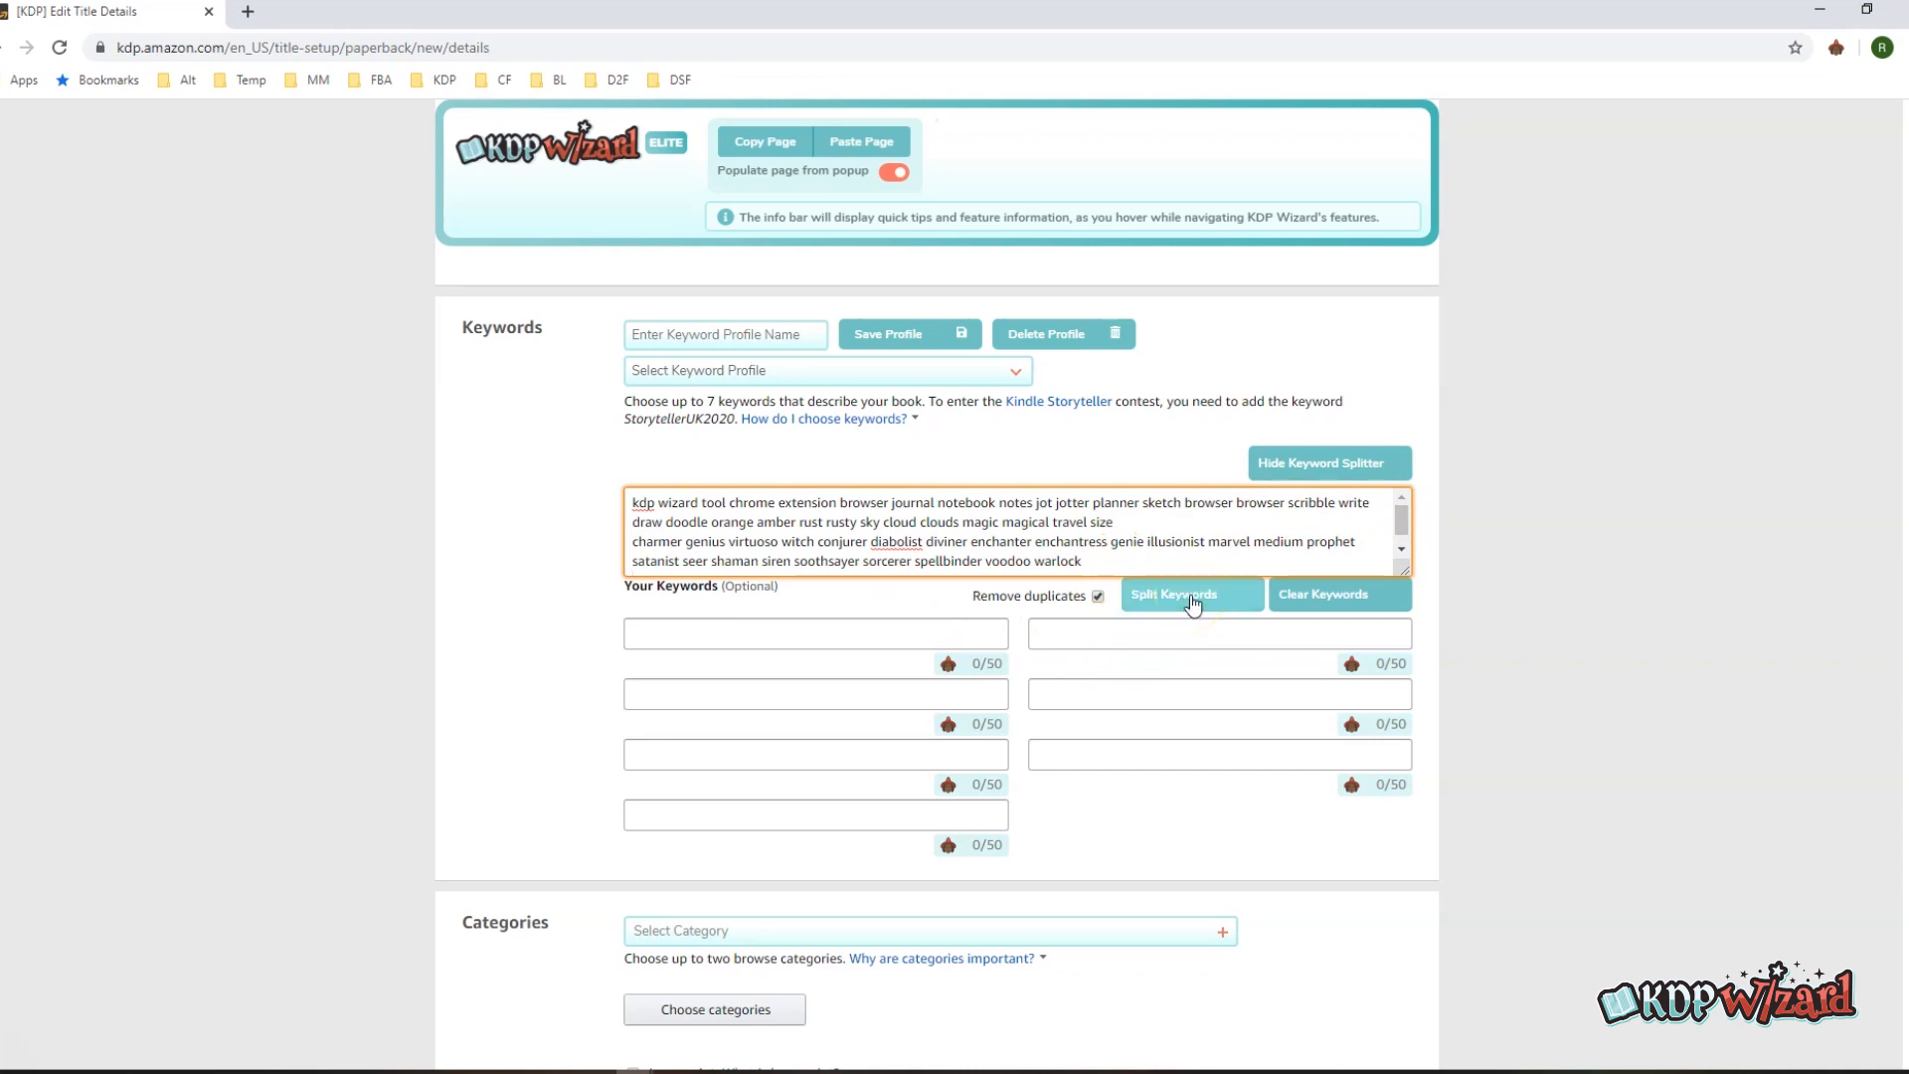
# Step: Split the list into the seven keyword boxes, leaving soothsayer, spellbinder, voodoo and warlock over
pyautogui.click(1189, 594)
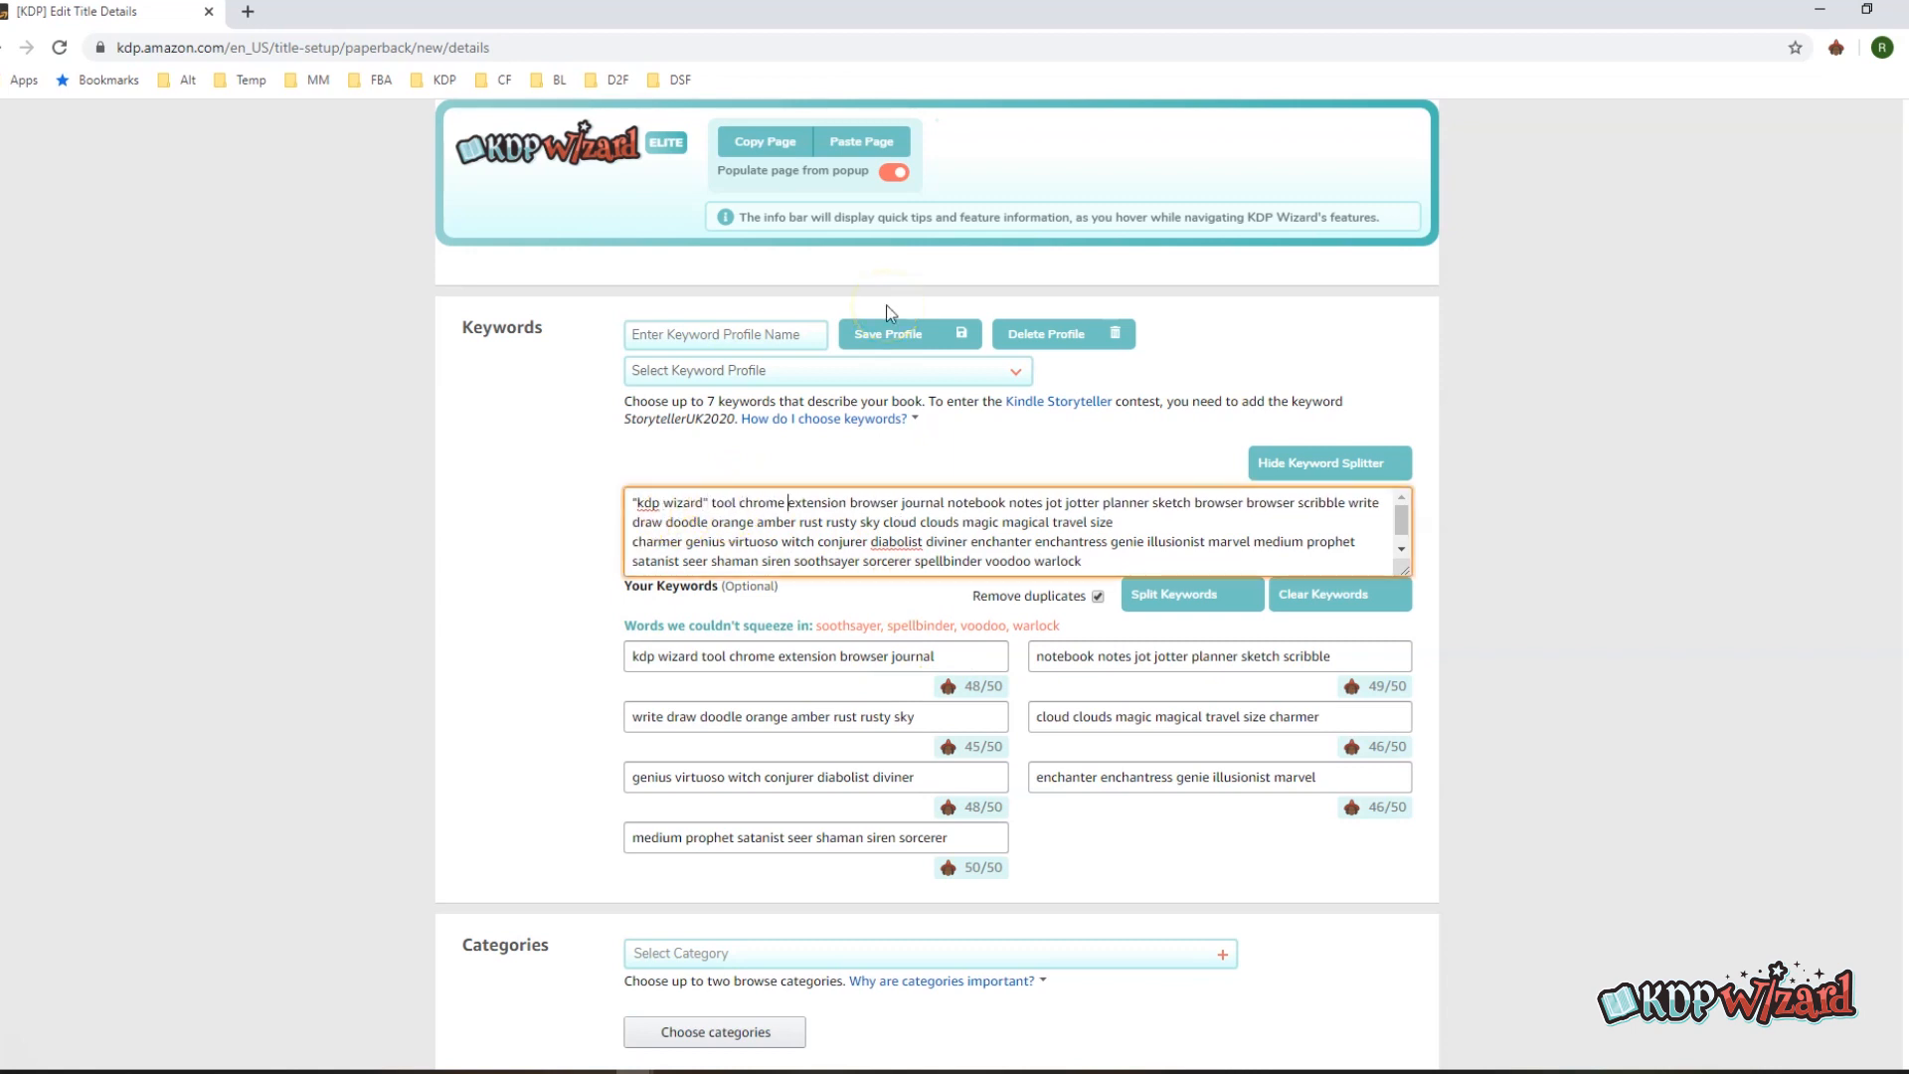
# Step: Put quotation marks around "chrome extension" in the splitter's keyword list
pyautogui.write('"chrome extension"')
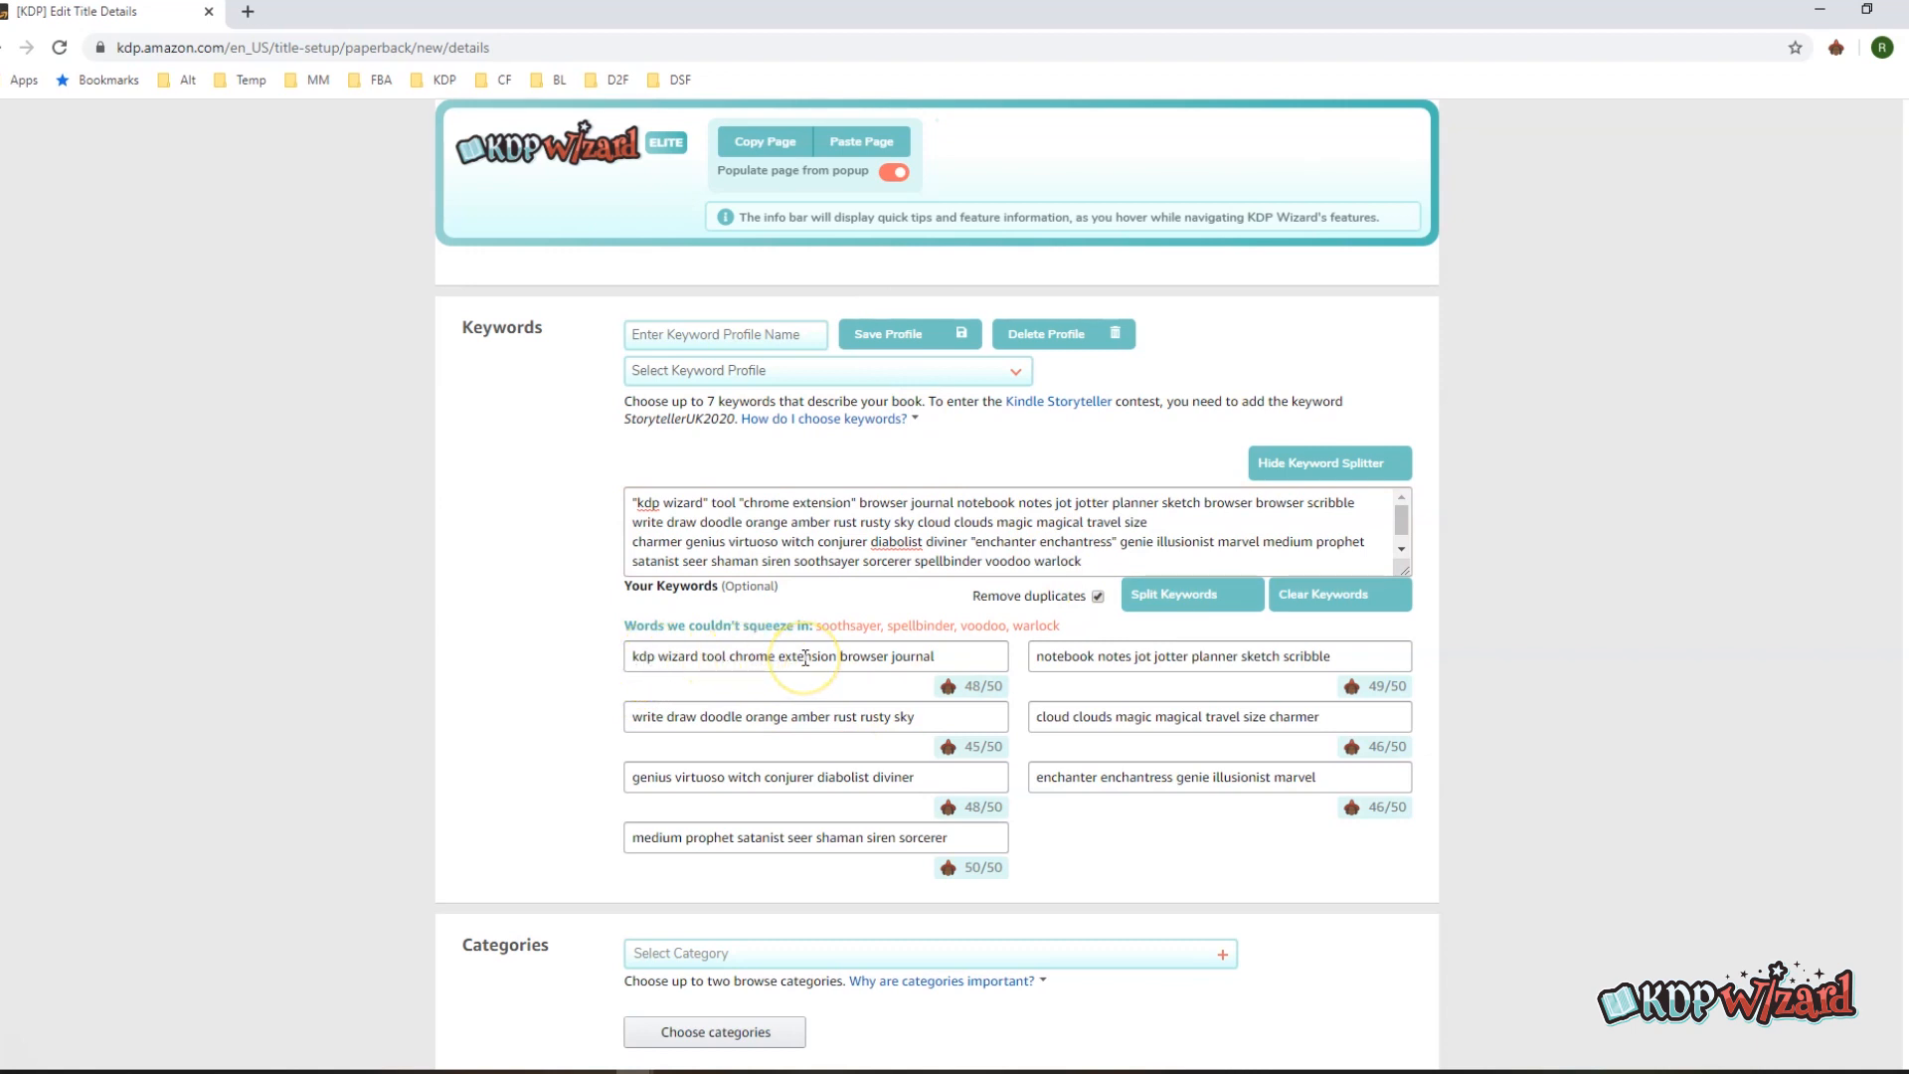
pyautogui.moveTo(1081, 759)
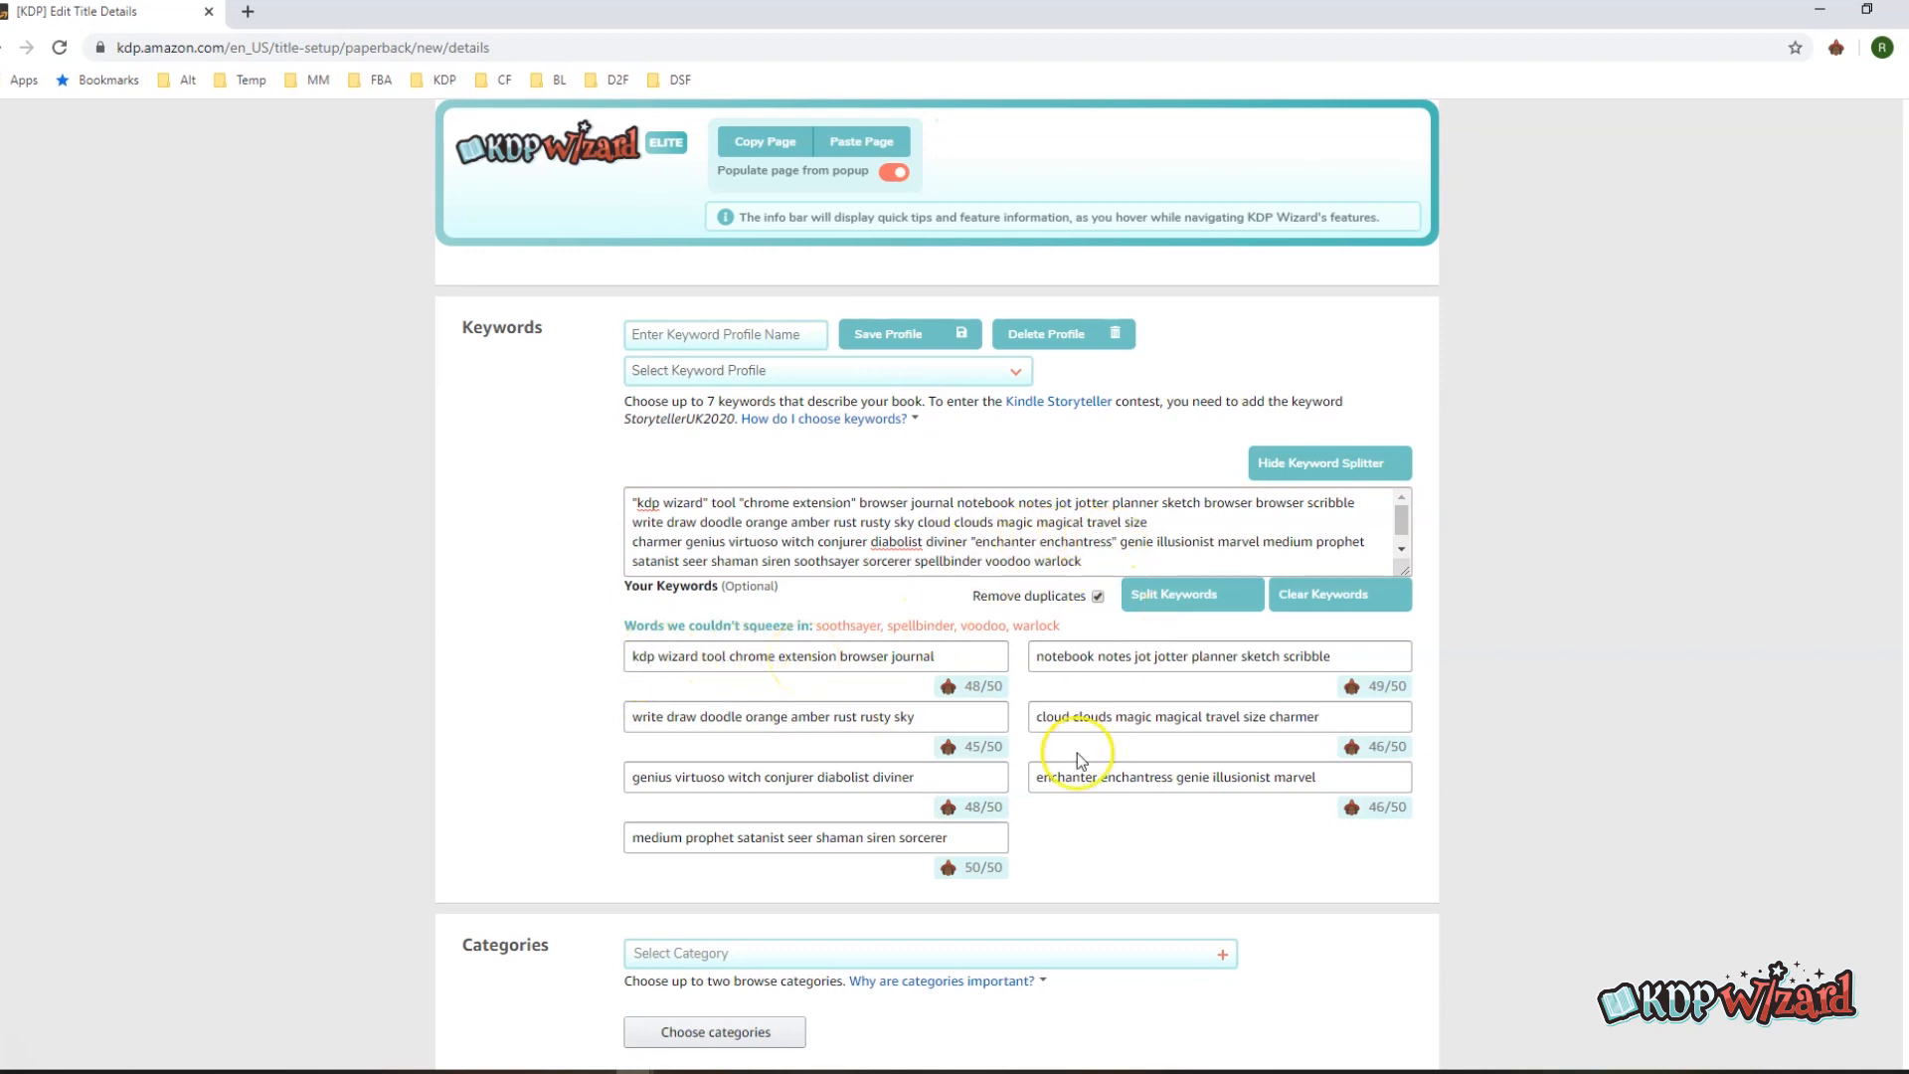
pyautogui.moveTo(1035, 698)
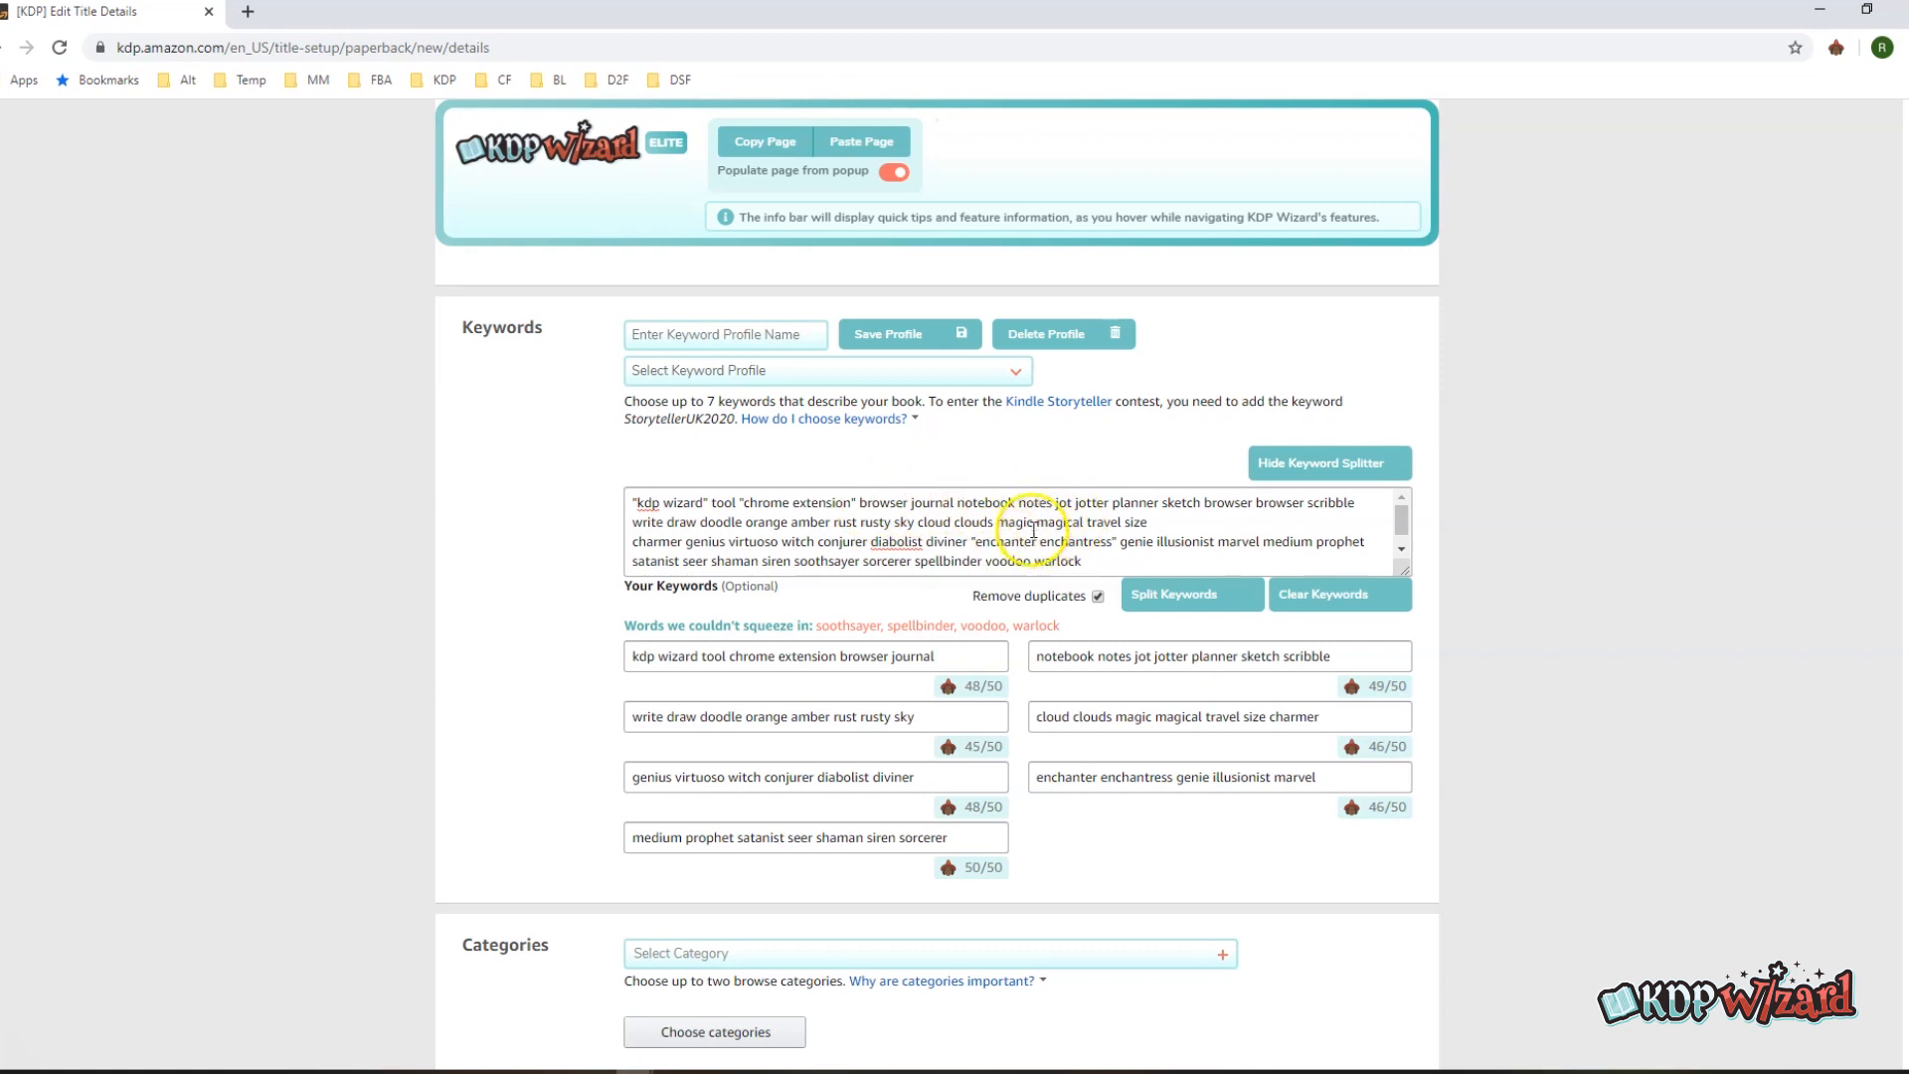
pyautogui.moveTo(815, 615)
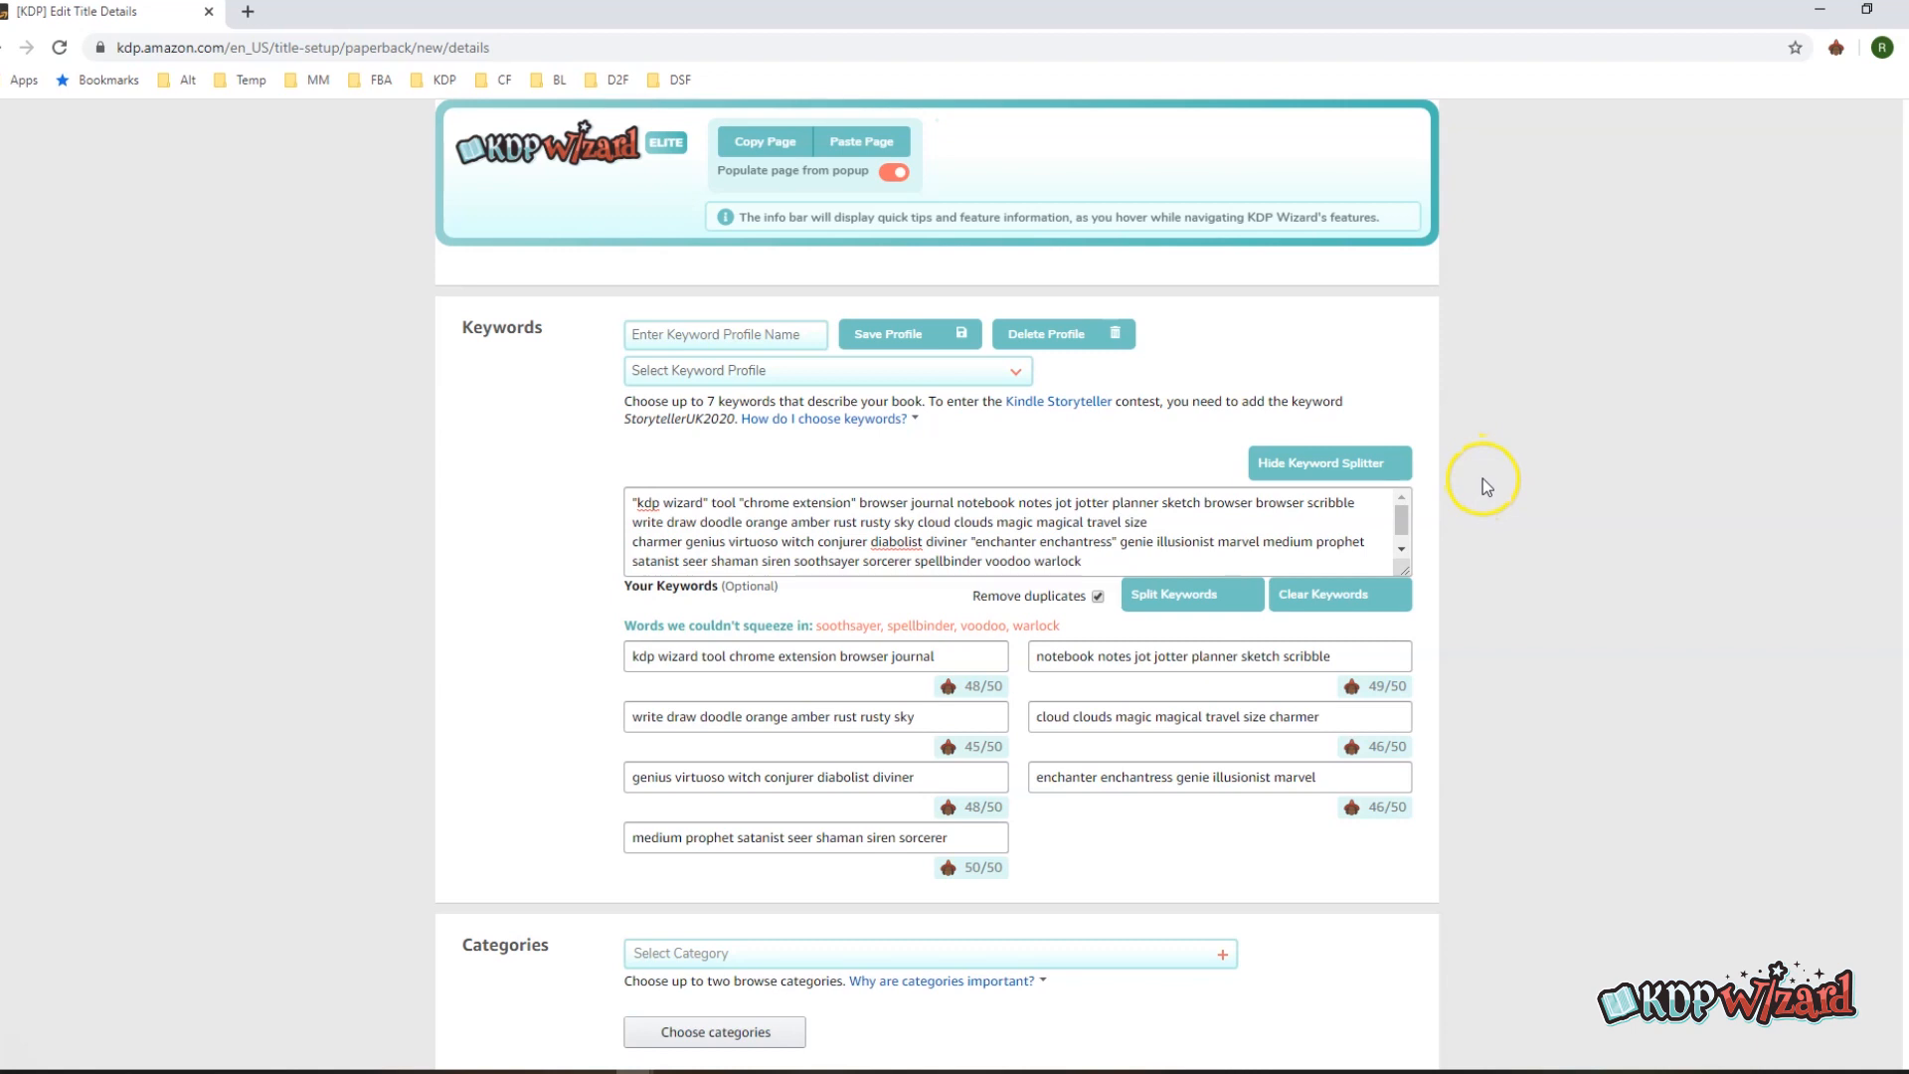
pyautogui.moveTo(1483, 476)
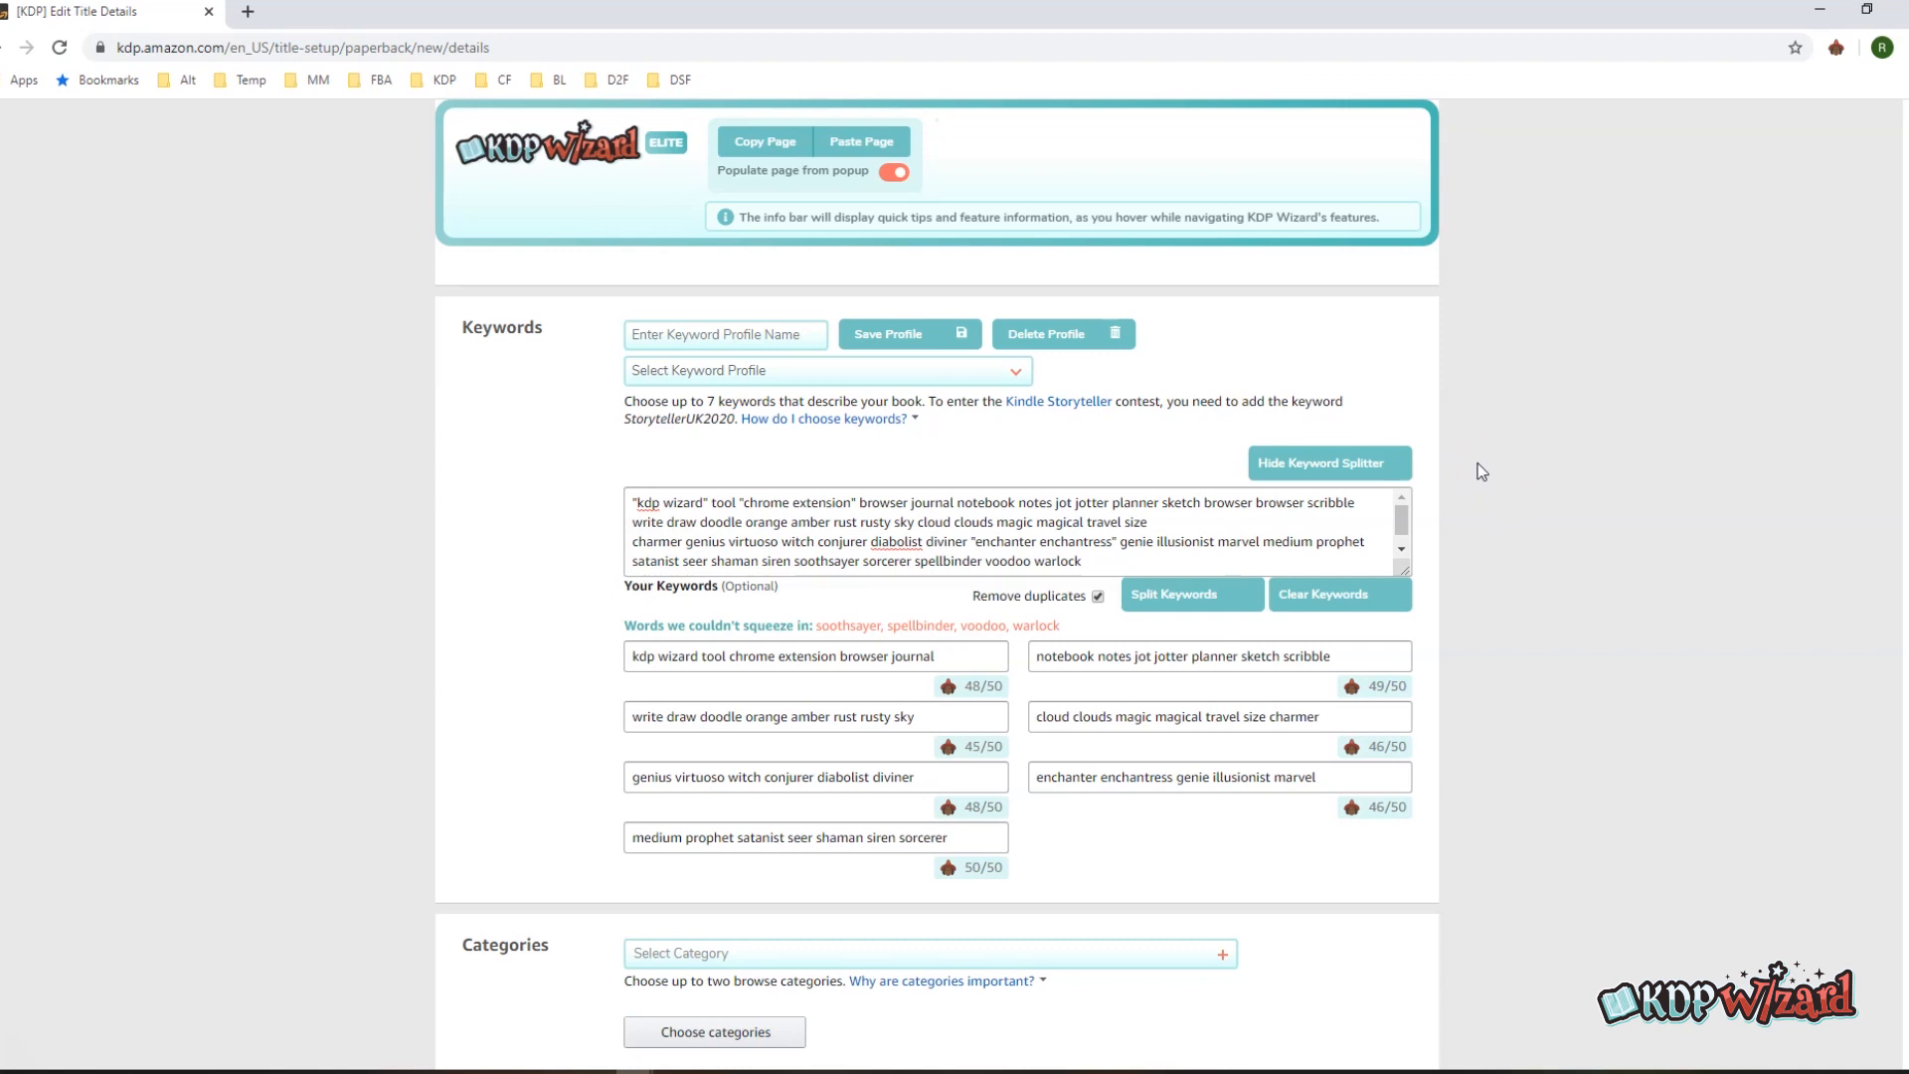